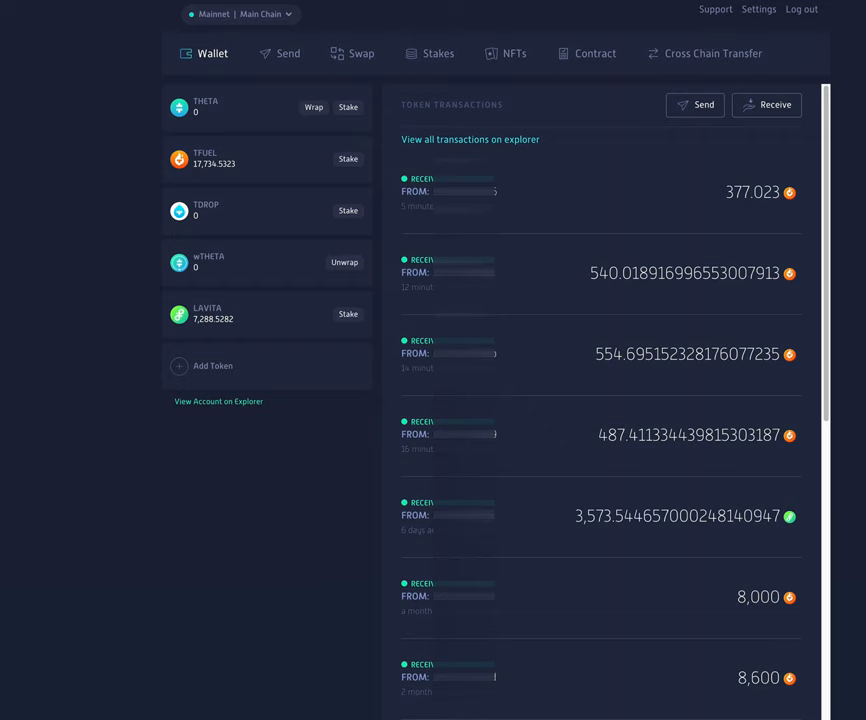
pyautogui.moveTo(580, 544)
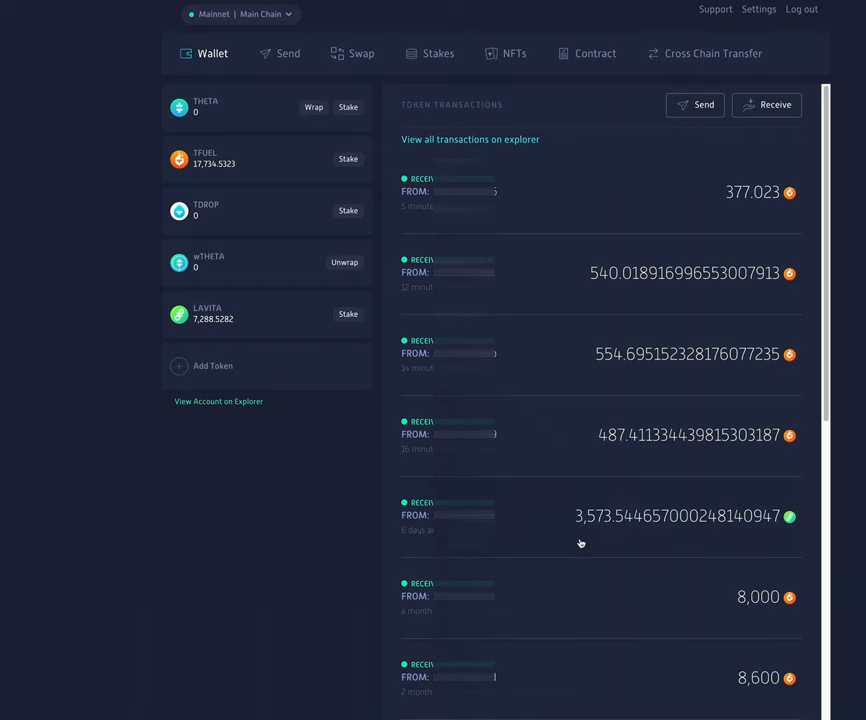
pyautogui.moveTo(588, 524)
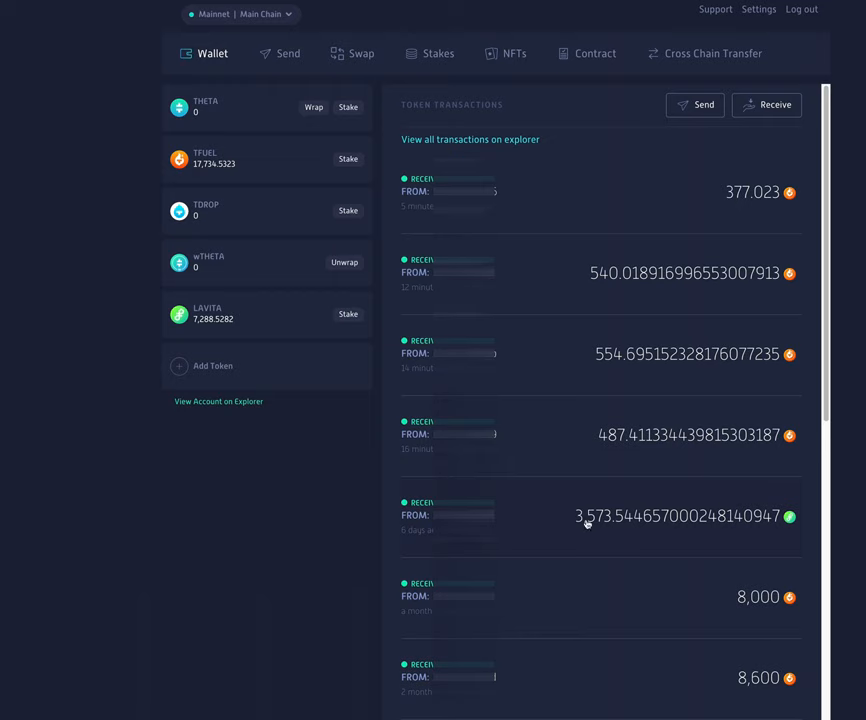
pyautogui.moveTo(584, 528)
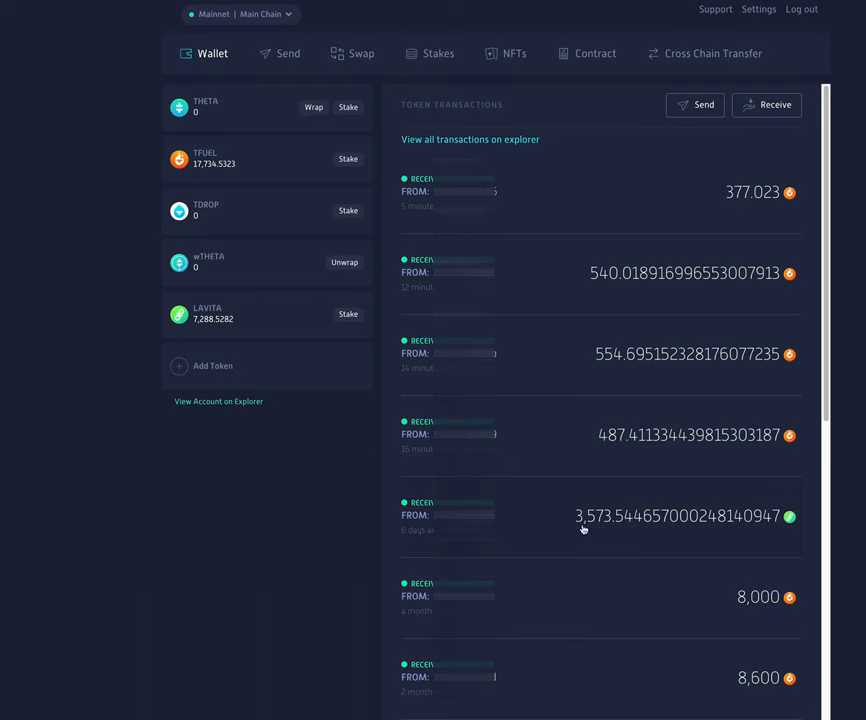
pyautogui.moveTo(548, 528)
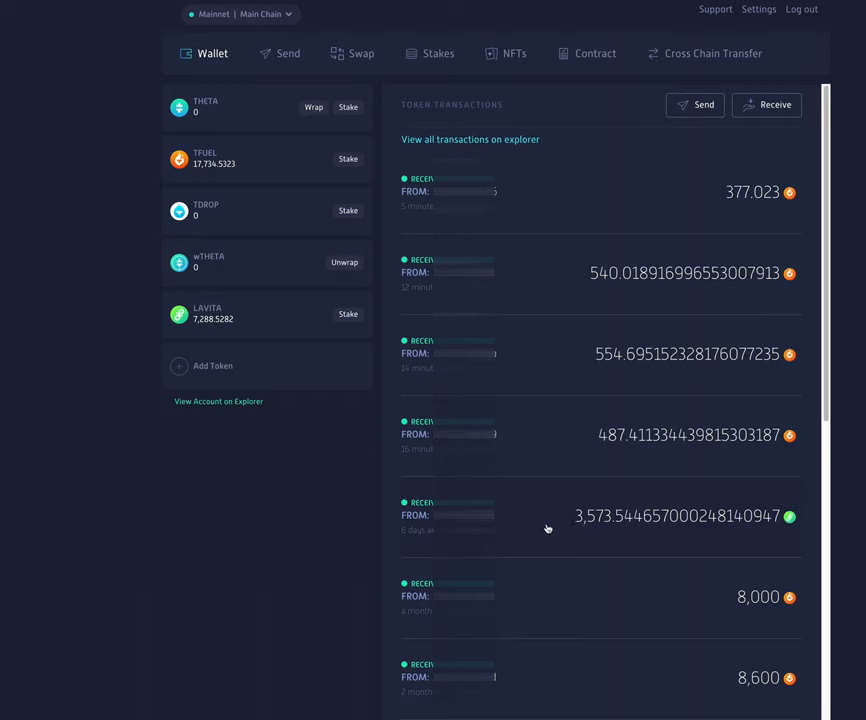
pyautogui.moveTo(548, 528)
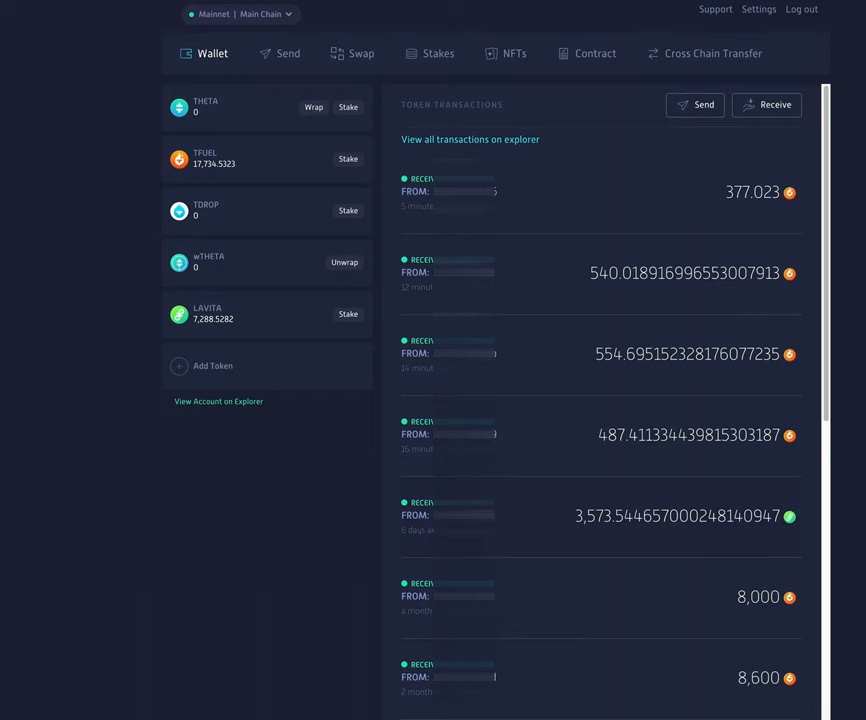
pyautogui.moveTo(294, 318)
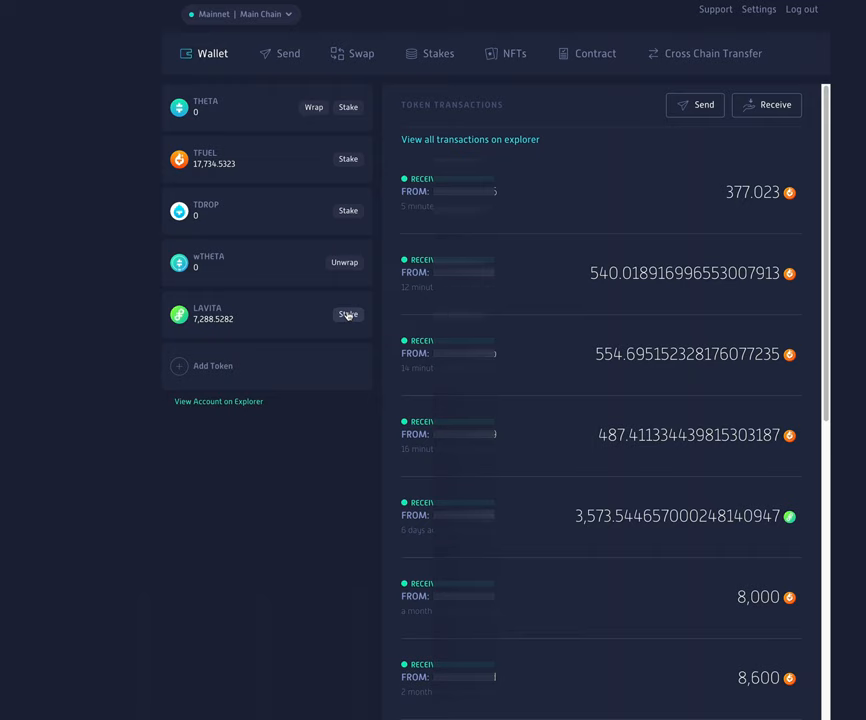
# Launch Lavita staking for the LAVITA token, showing 7,288.52 balance and 4,501.70 staked plus reward.
pyautogui.click(348, 314)
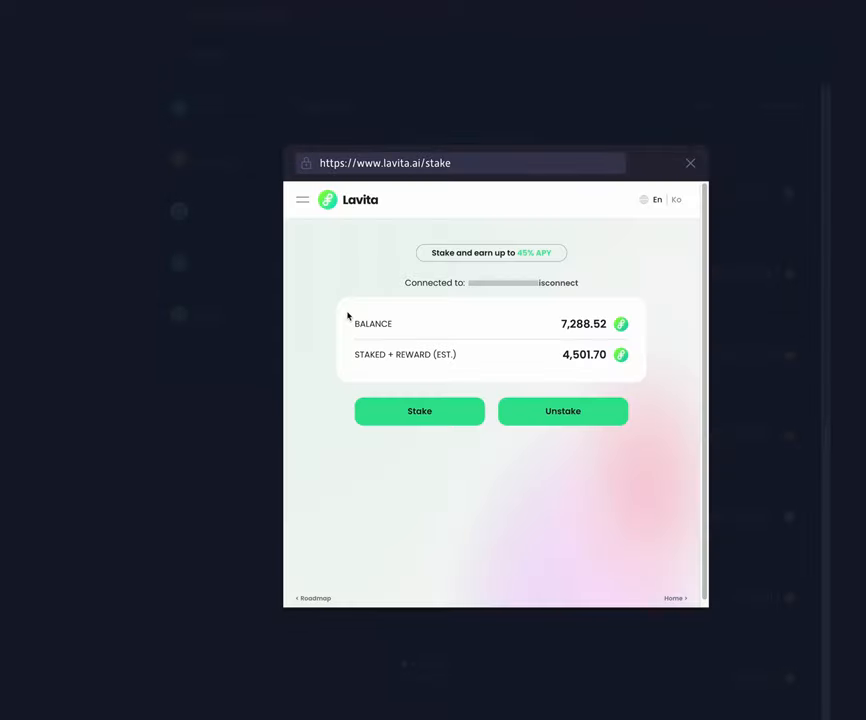
pyautogui.moveTo(520, 354)
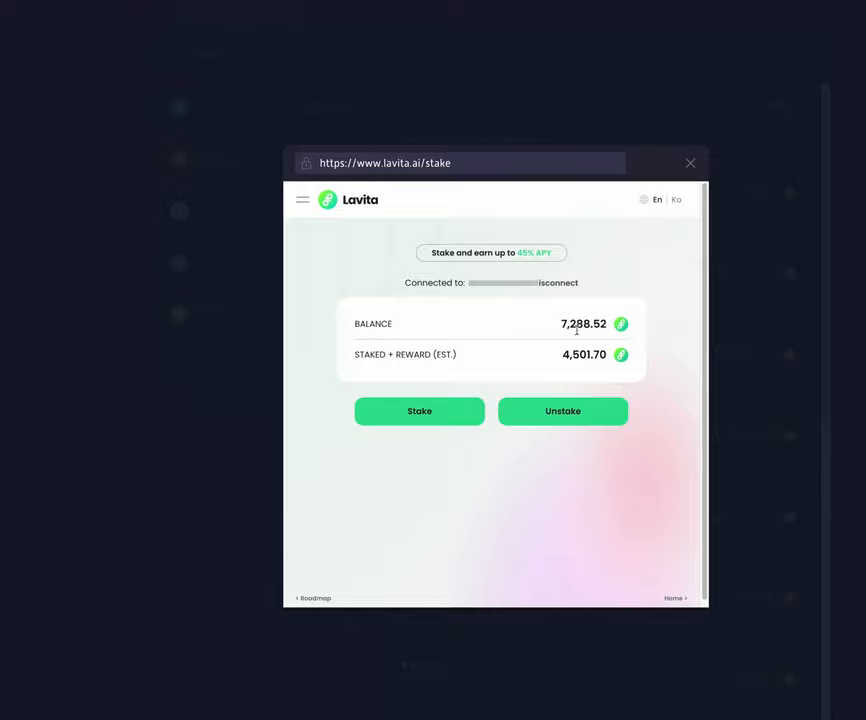
pyautogui.moveTo(432, 412)
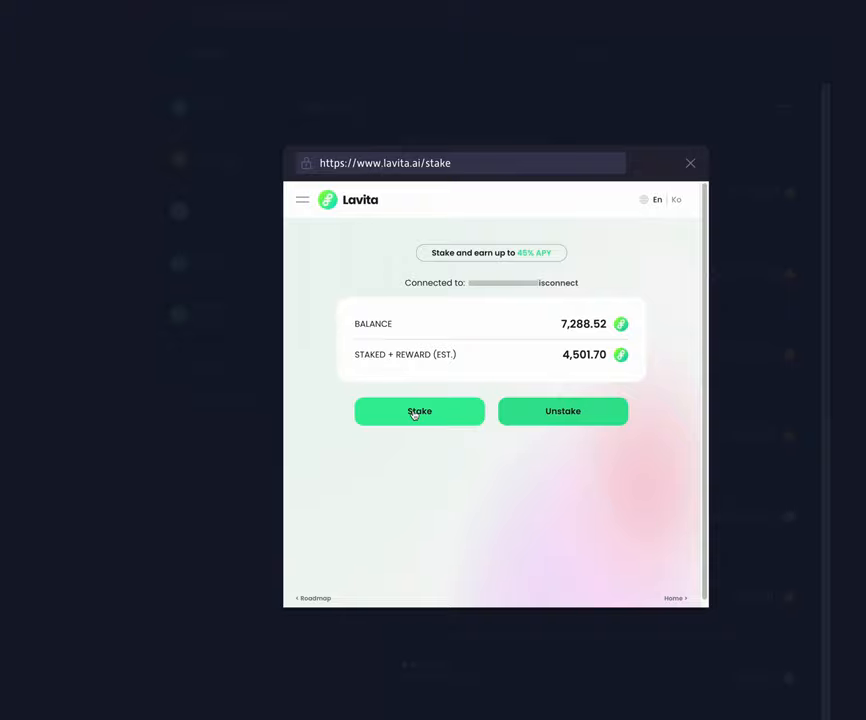
# Submit a stake of the full 7,288.52 LAVITA balance using the All amount option.
pyautogui.click(420, 412)
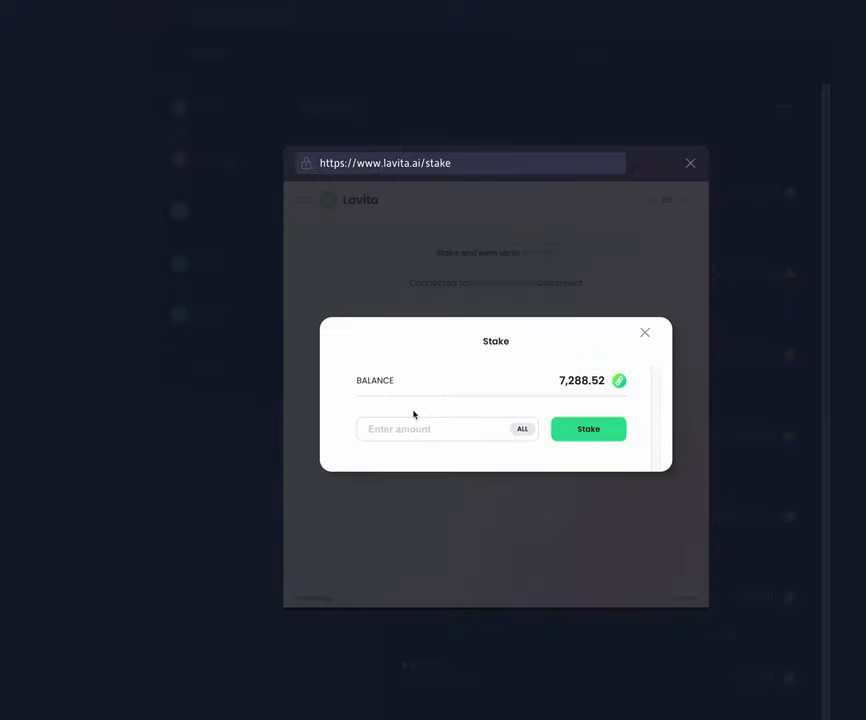
pyautogui.click(520, 428)
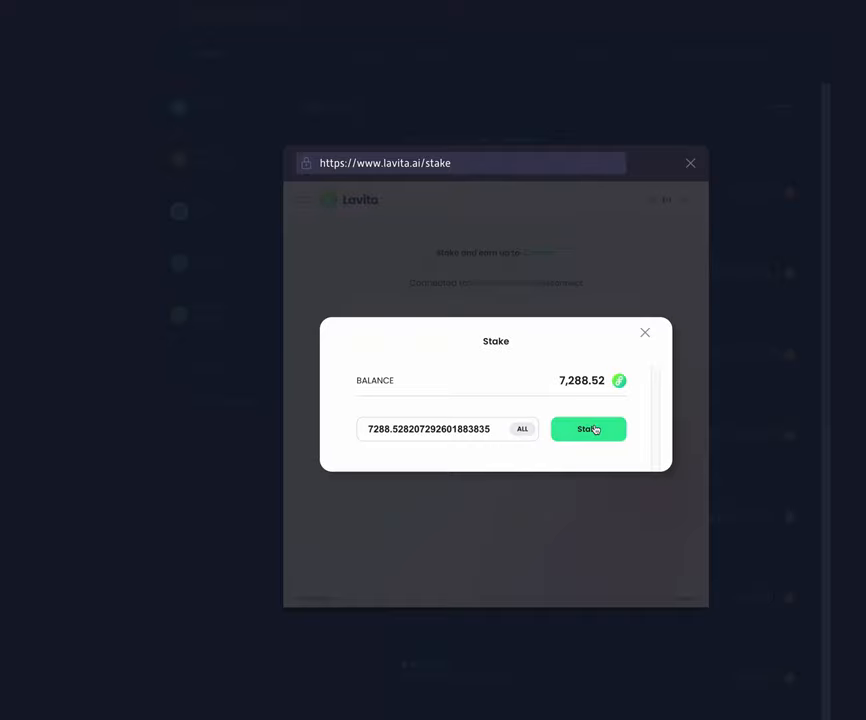
pyautogui.click(588, 428)
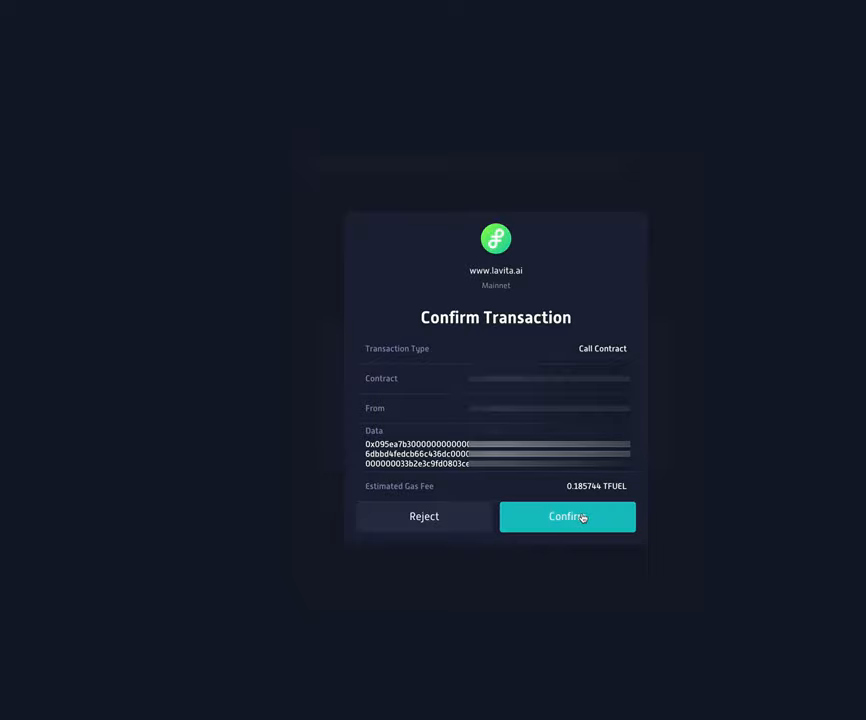
# Confirm both contract-call transactions so the balance drops to 0 and staked plus reward reaches 11,790.24.
pyautogui.click(568, 516)
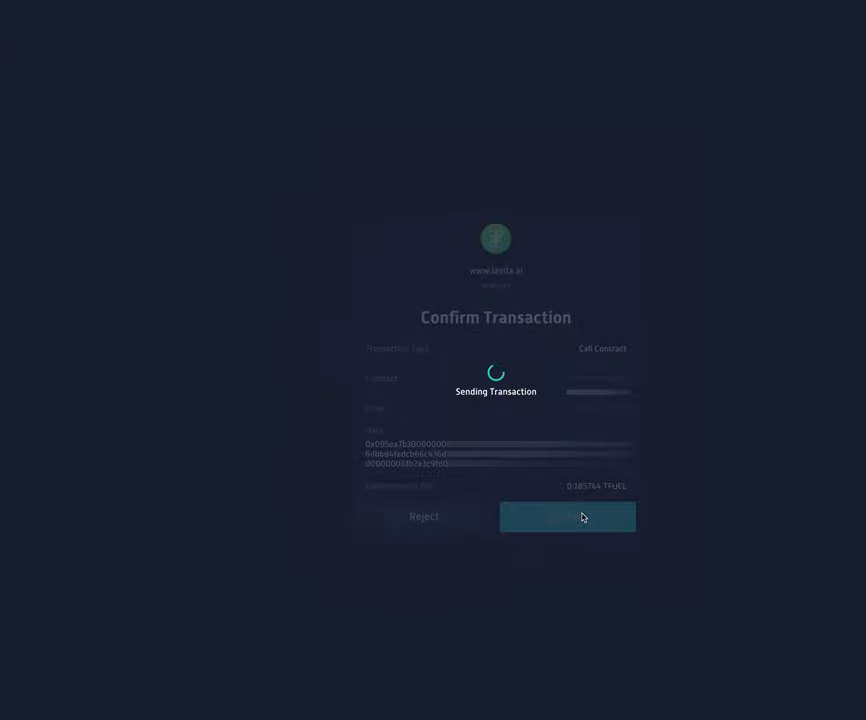
pyautogui.click(568, 516)
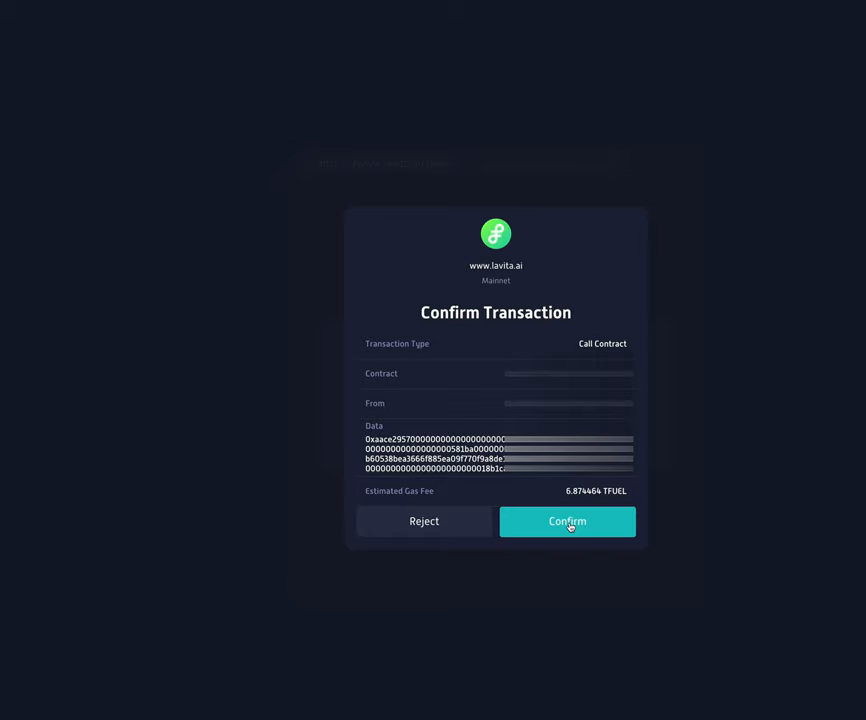
pyautogui.click(568, 520)
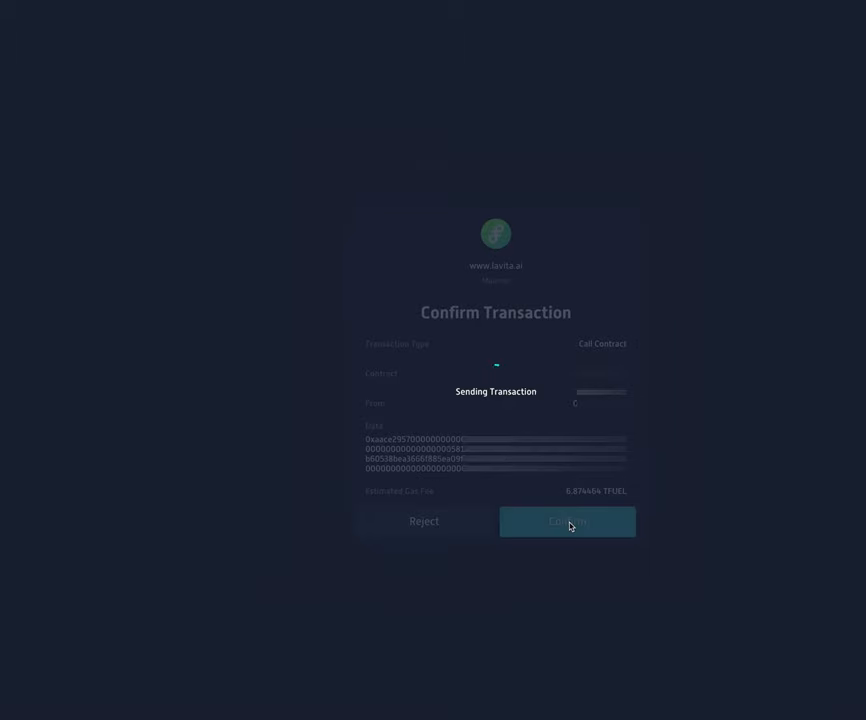
pyautogui.click(568, 520)
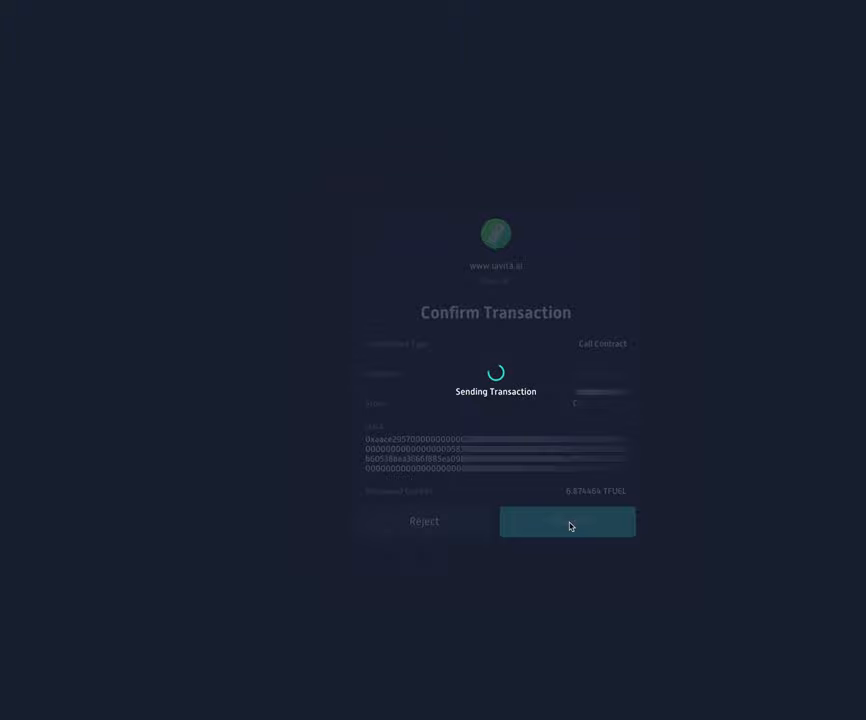
pyautogui.click(568, 520)
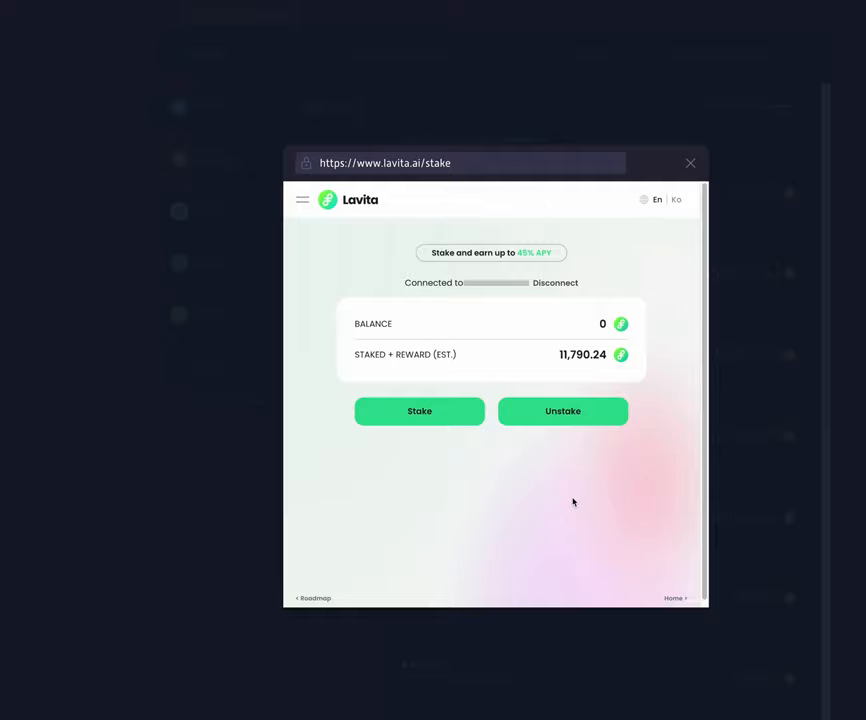
pyautogui.moveTo(664, 224)
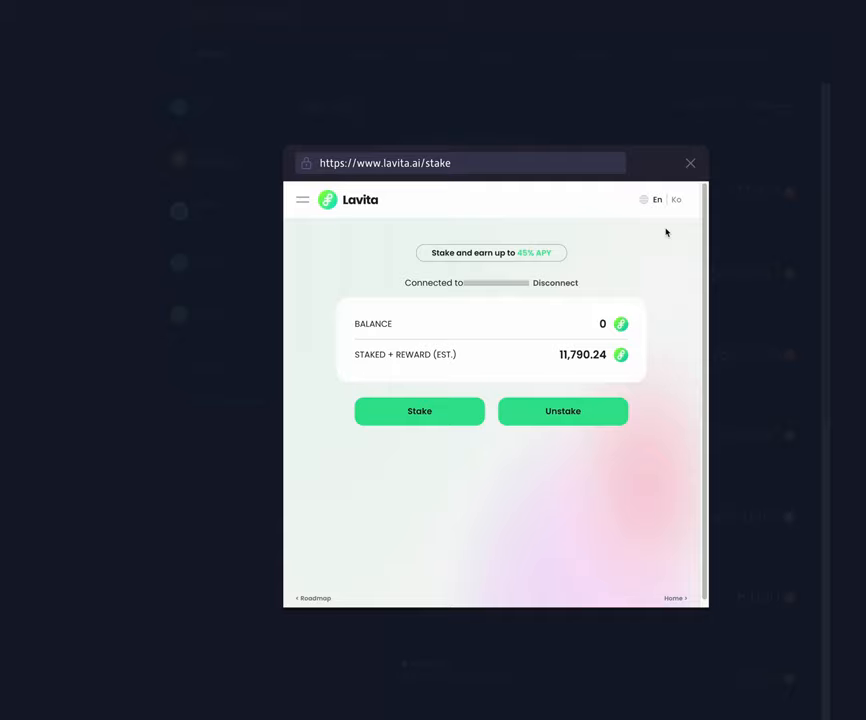
pyautogui.moveTo(684, 188)
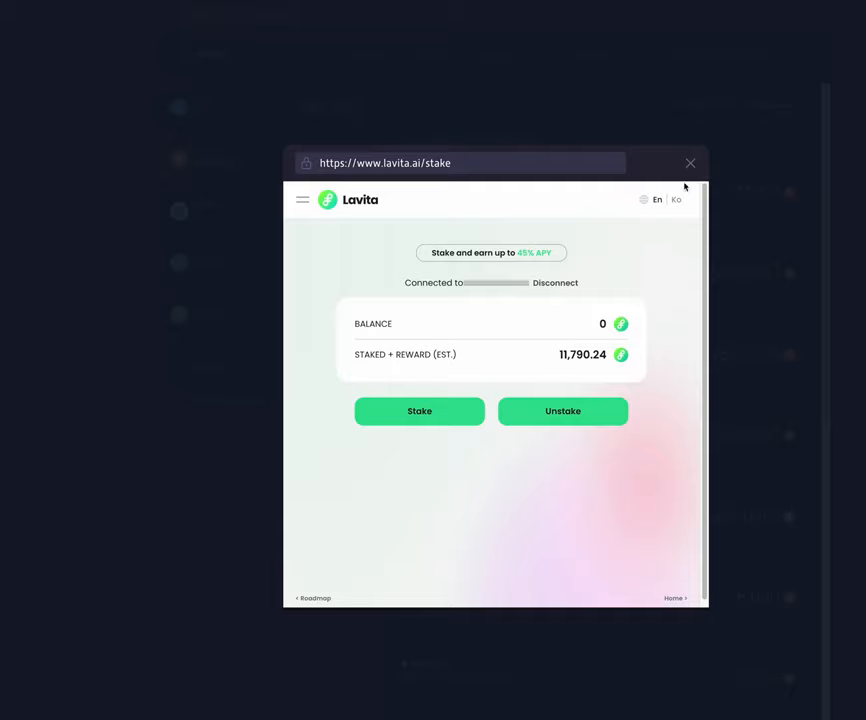
# Close the Lavita staking window, returning to the wallet with LAVITA at 0 balance.
pyautogui.click(690, 162)
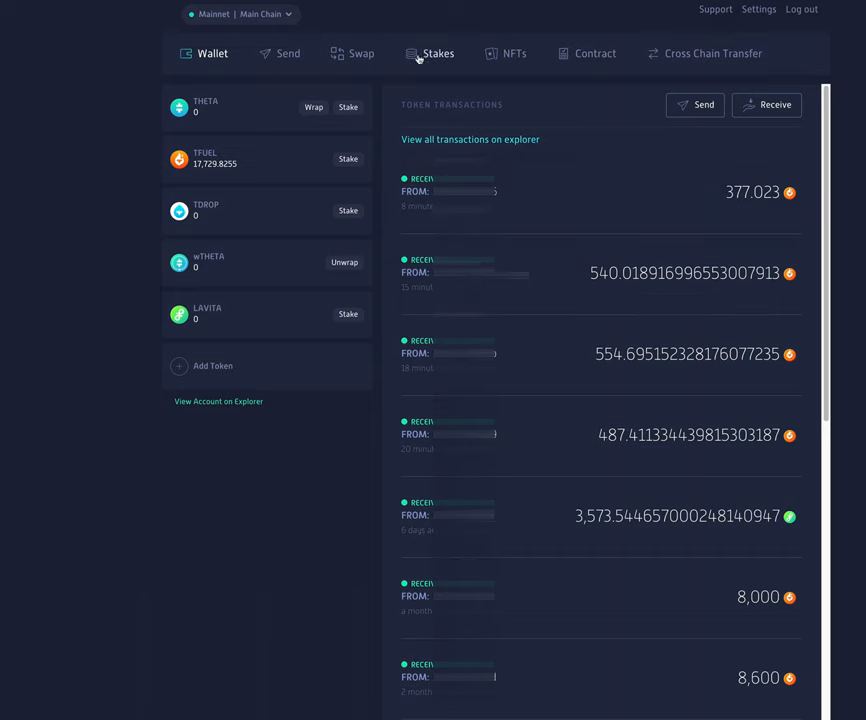
# Check the Stakes list and the outgoing 7,288.52 LAVITA transfer, then reopen Lavita staking.
pyautogui.click(438, 52)
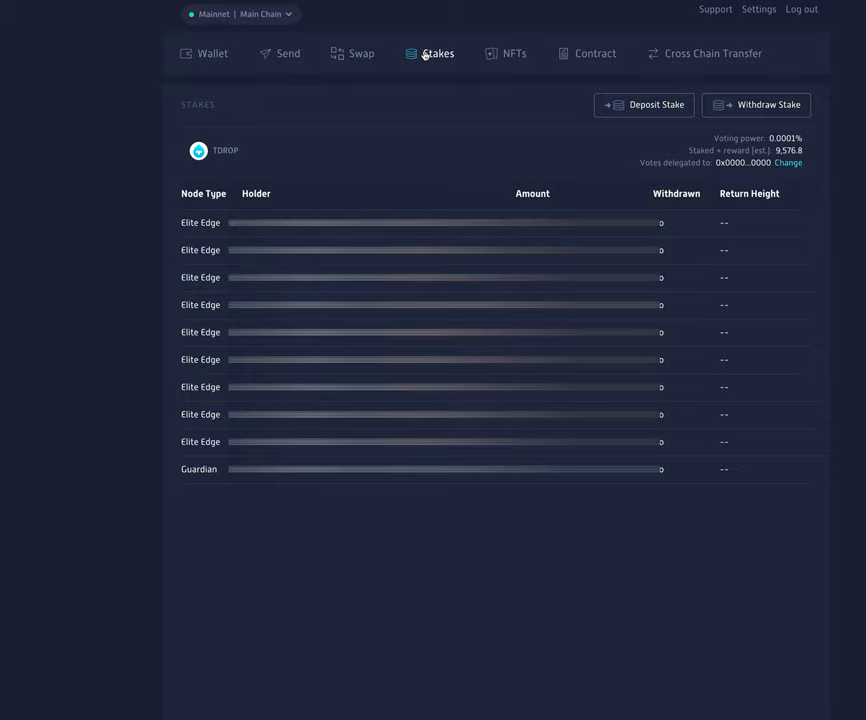
pyautogui.click(212, 52)
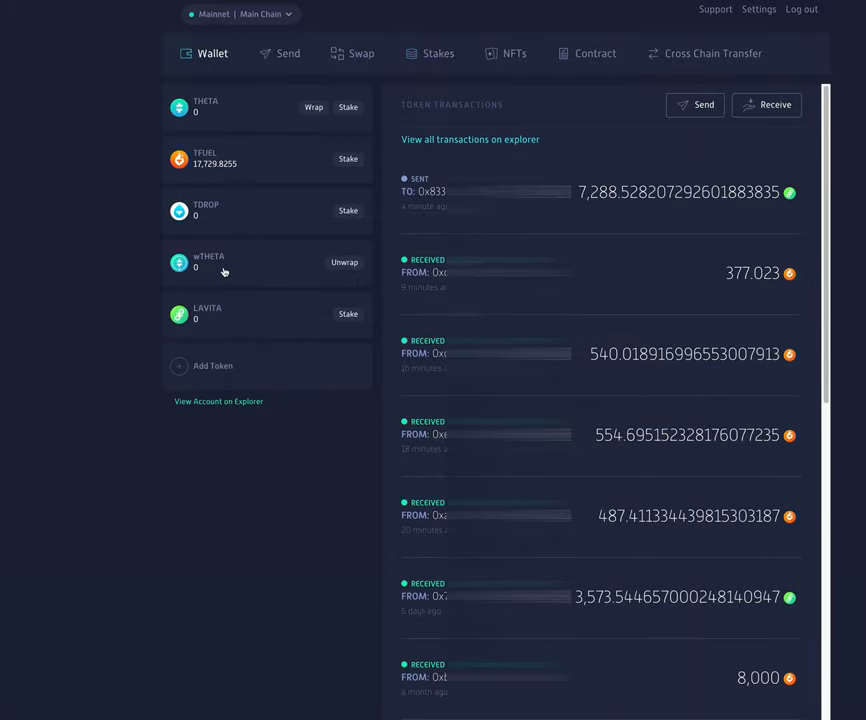
pyautogui.click(348, 314)
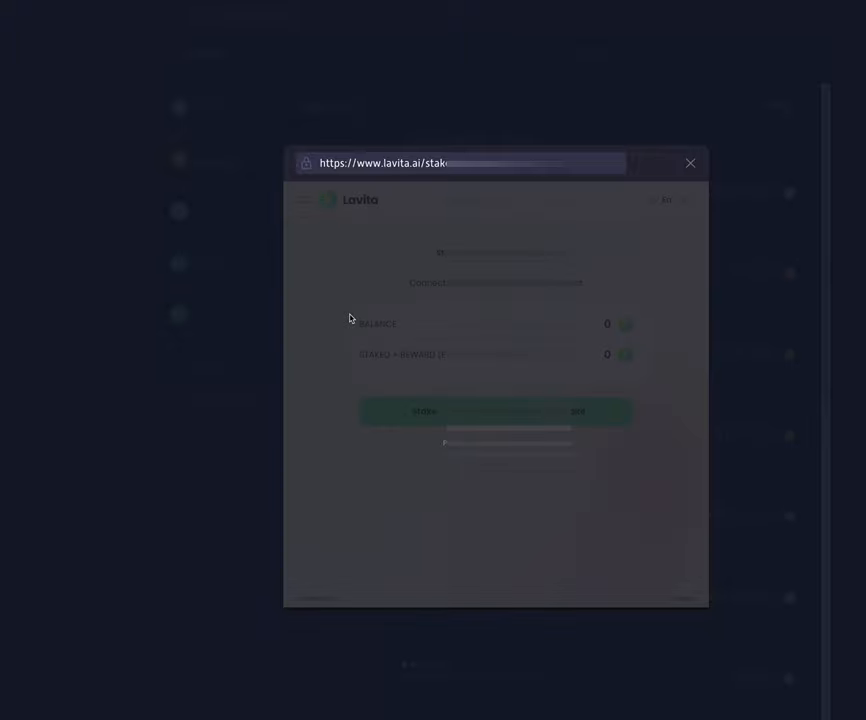
pyautogui.click(424, 412)
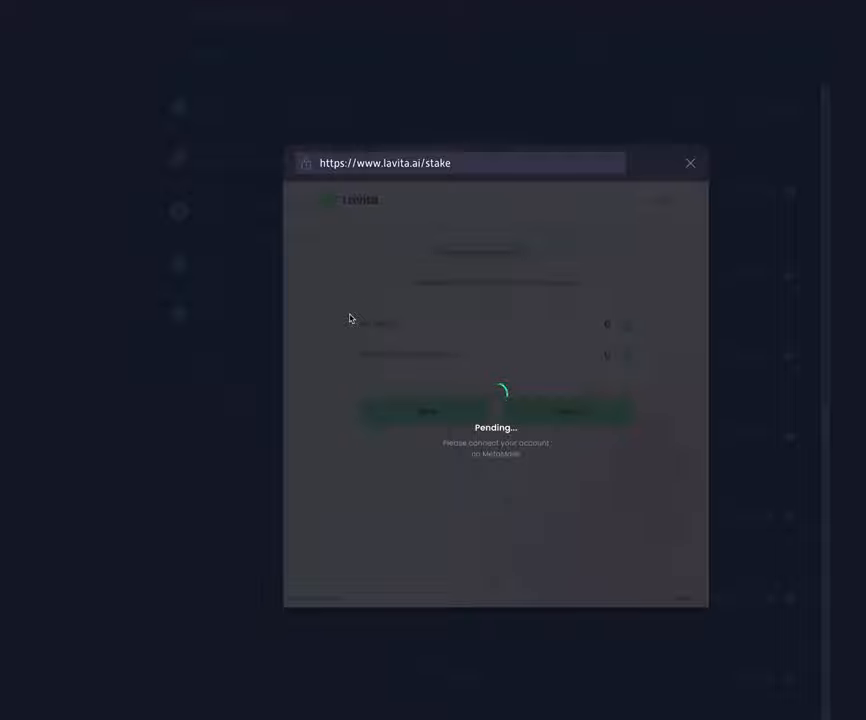